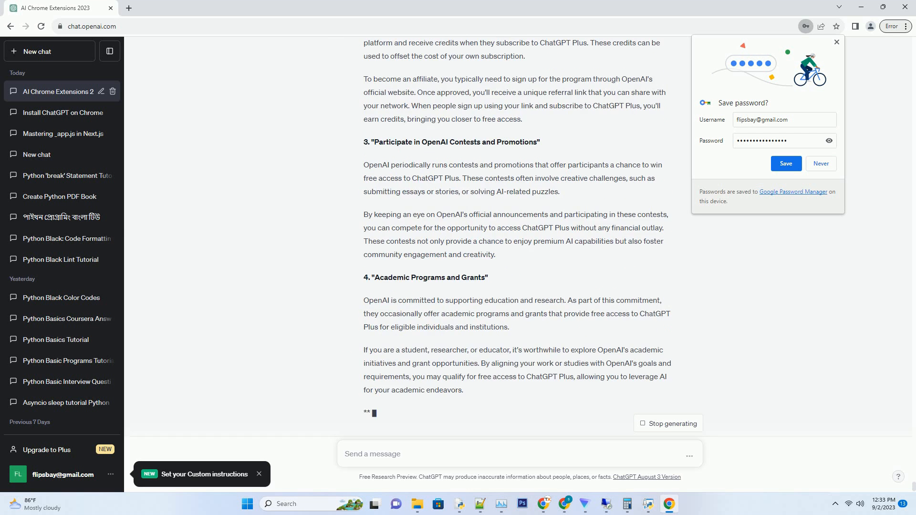
Scroll down to the methods table and the Conclusion on free ChatGPT Plus.
scroll("down", 3)
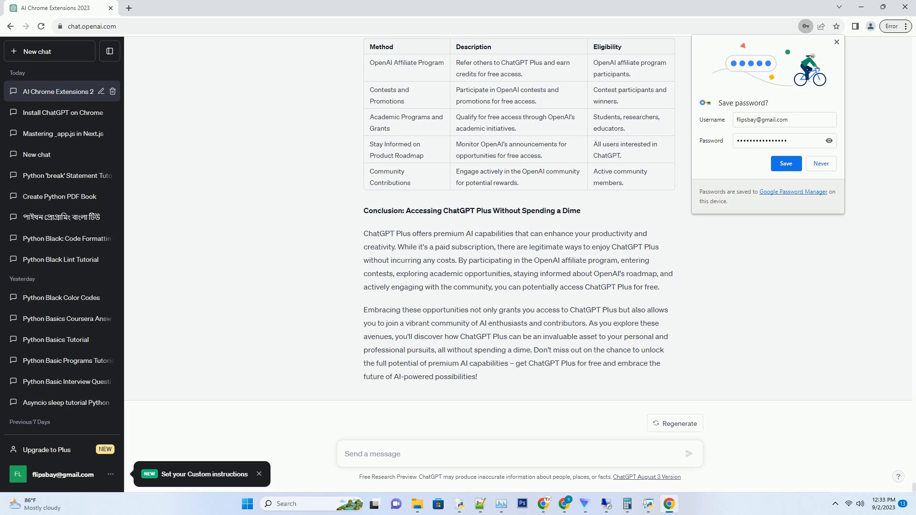
left_click(519, 454)
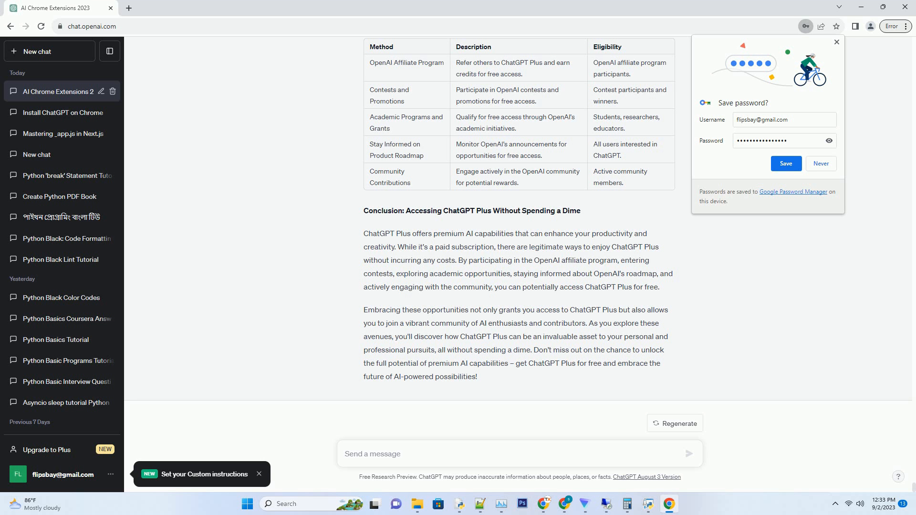
left_click(519, 454)
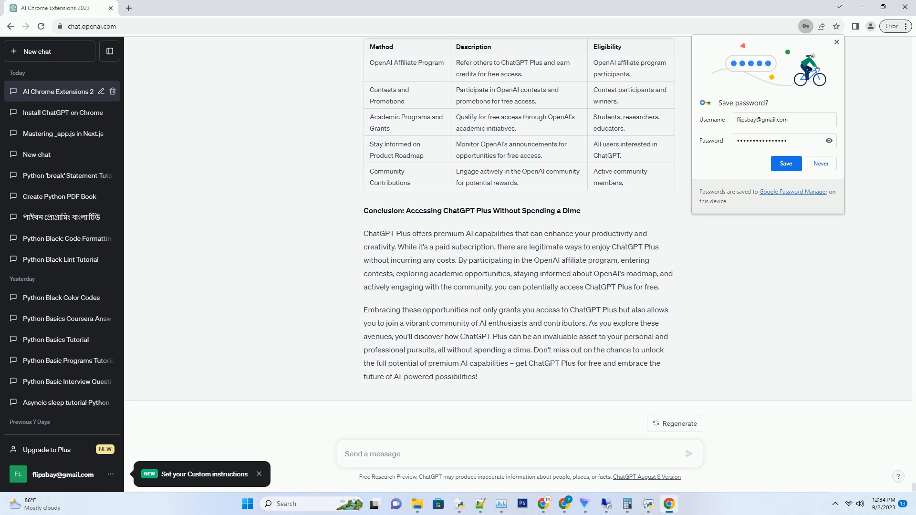
left_click(519, 453)
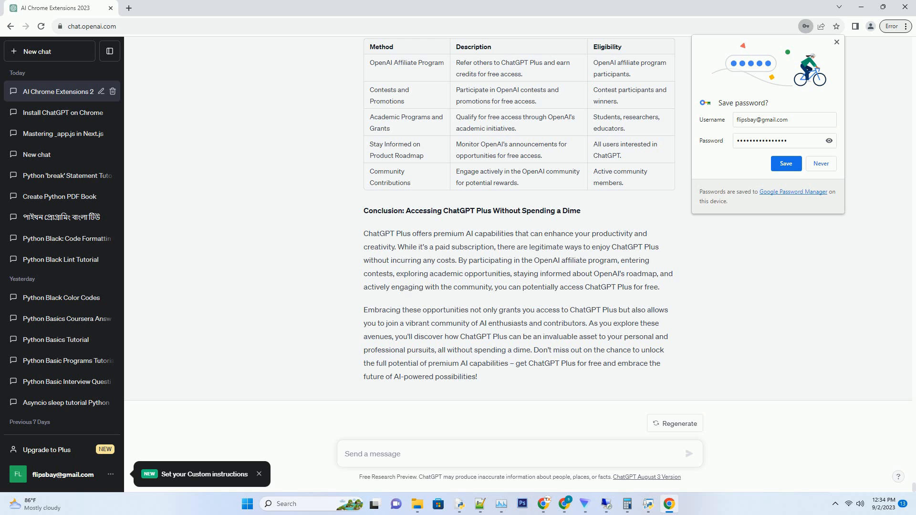
left_click(372, 454)
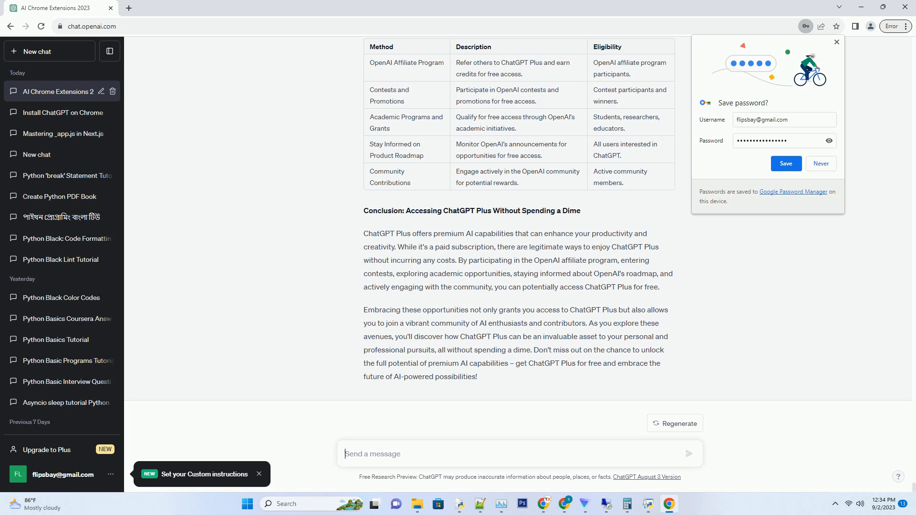